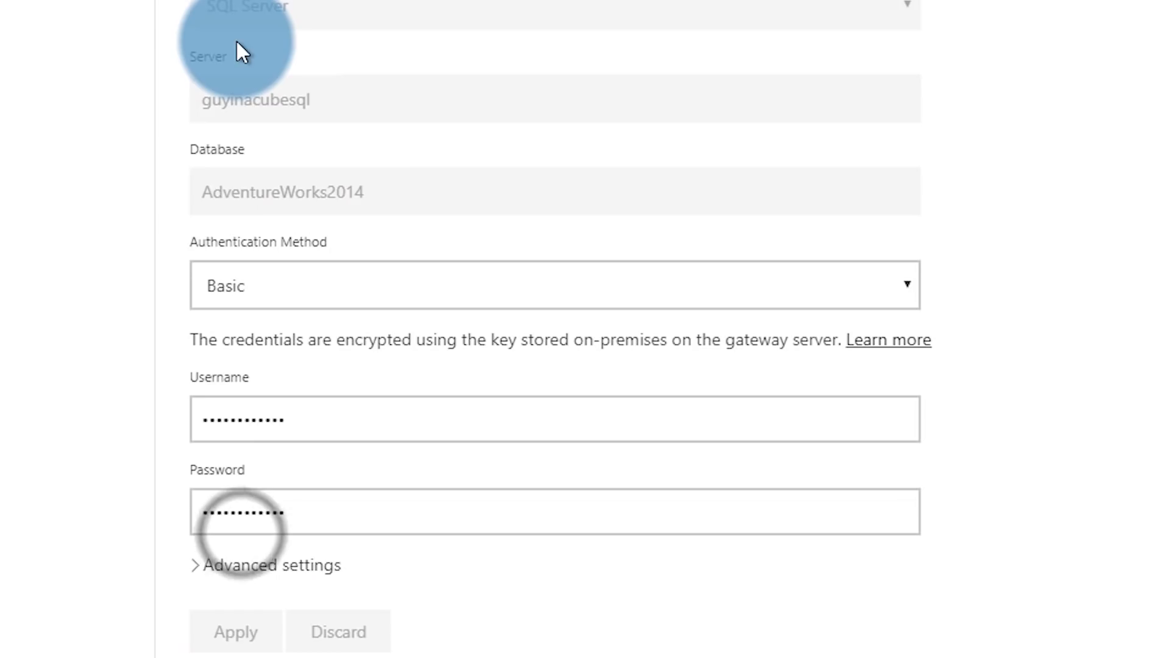
Apply the new SQL data source for AdventureWorks2014 under the Fabrikan gateway cluster
click(233, 632)
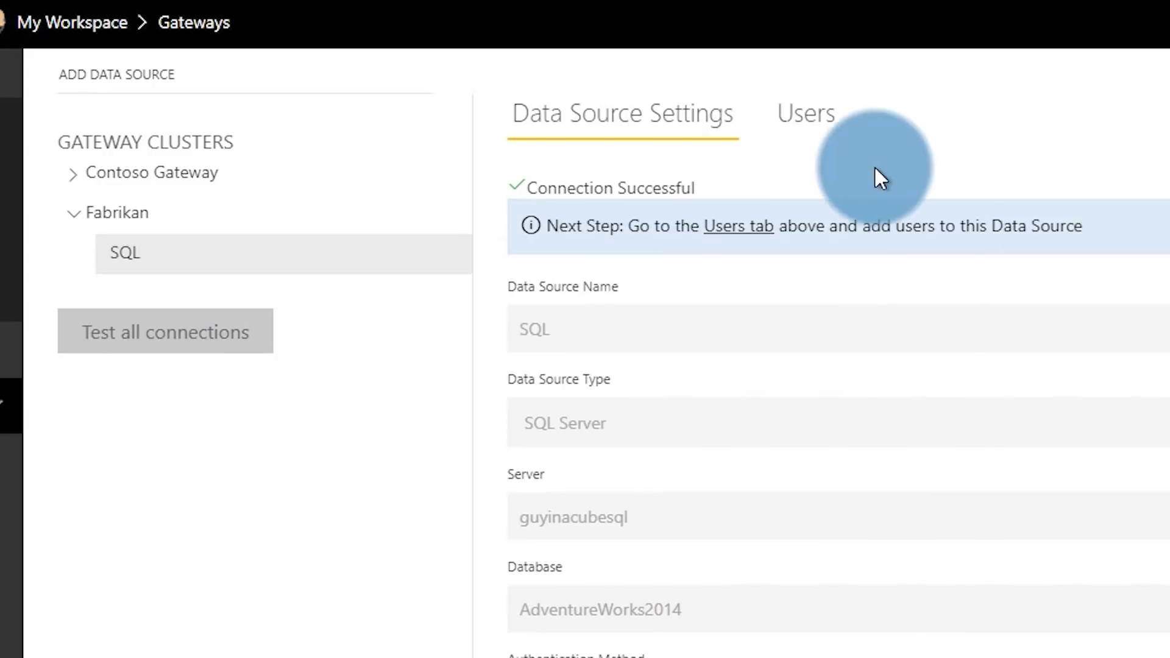
Review the Users list of the SQL data source and return to its settings
click(806, 114)
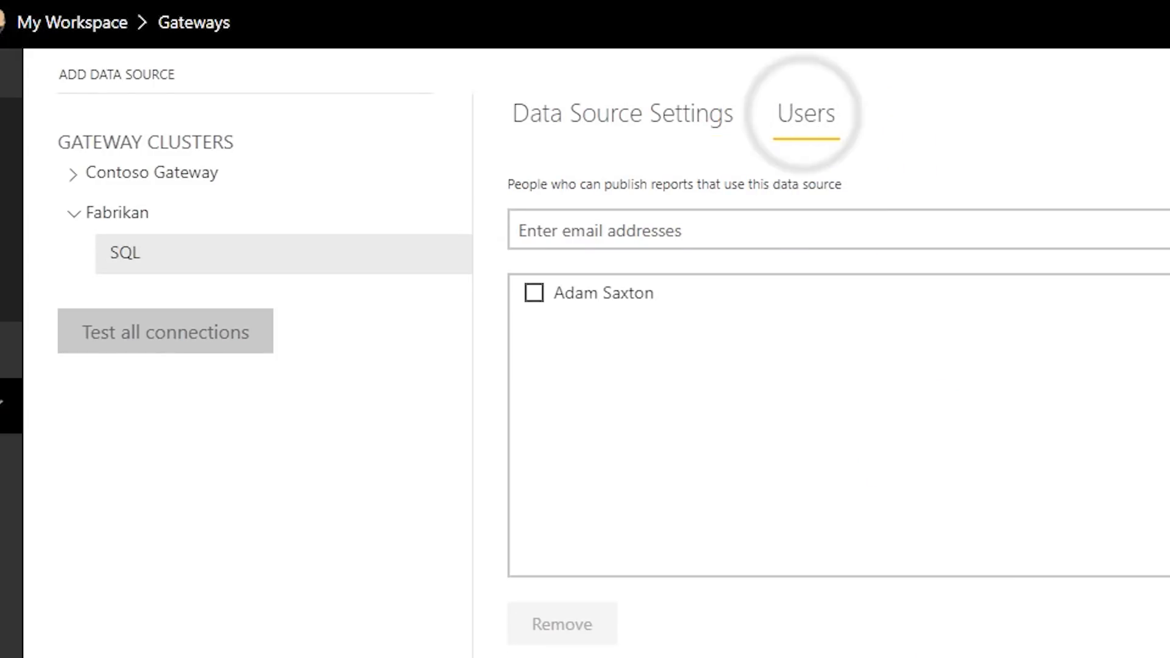
click(621, 113)
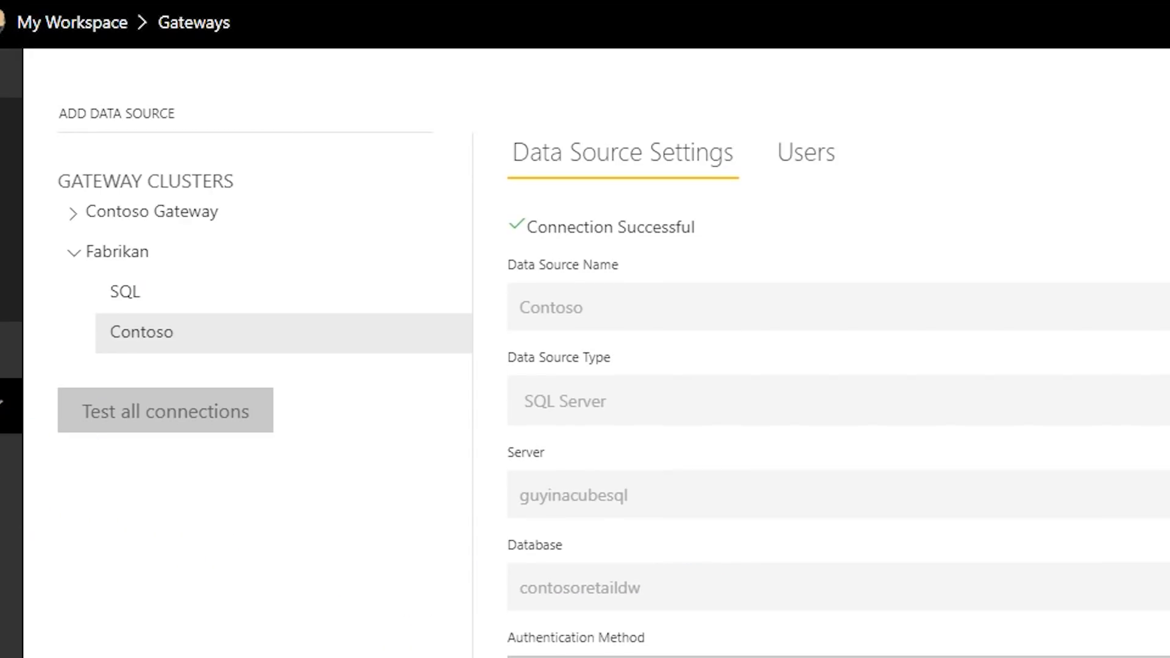
From the workspace datasets, set Contoso Sales to refresh through Contoso Gateway and apply
click(481, 200)
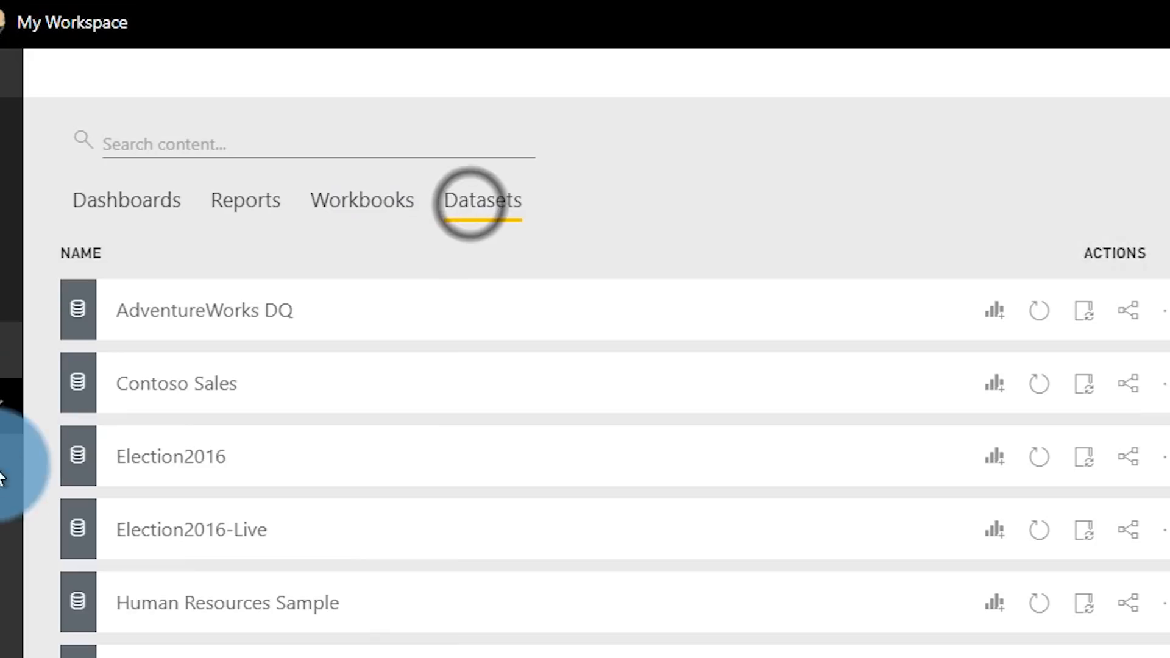
mouse_move(1083, 383)
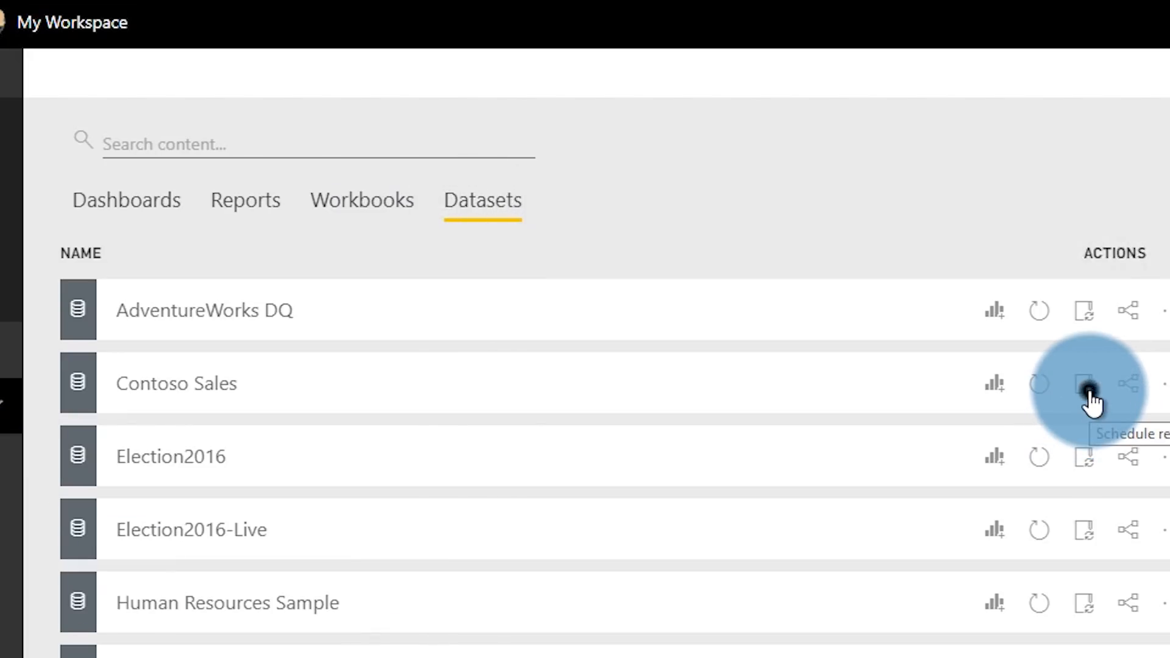
click(1083, 383)
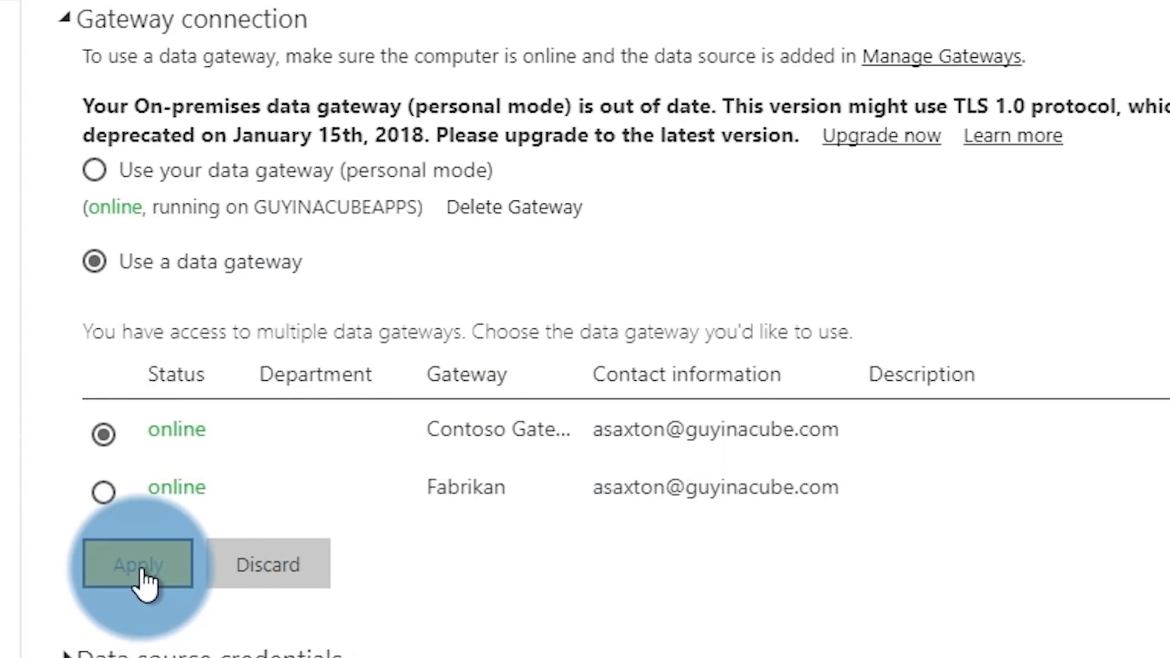
click(138, 563)
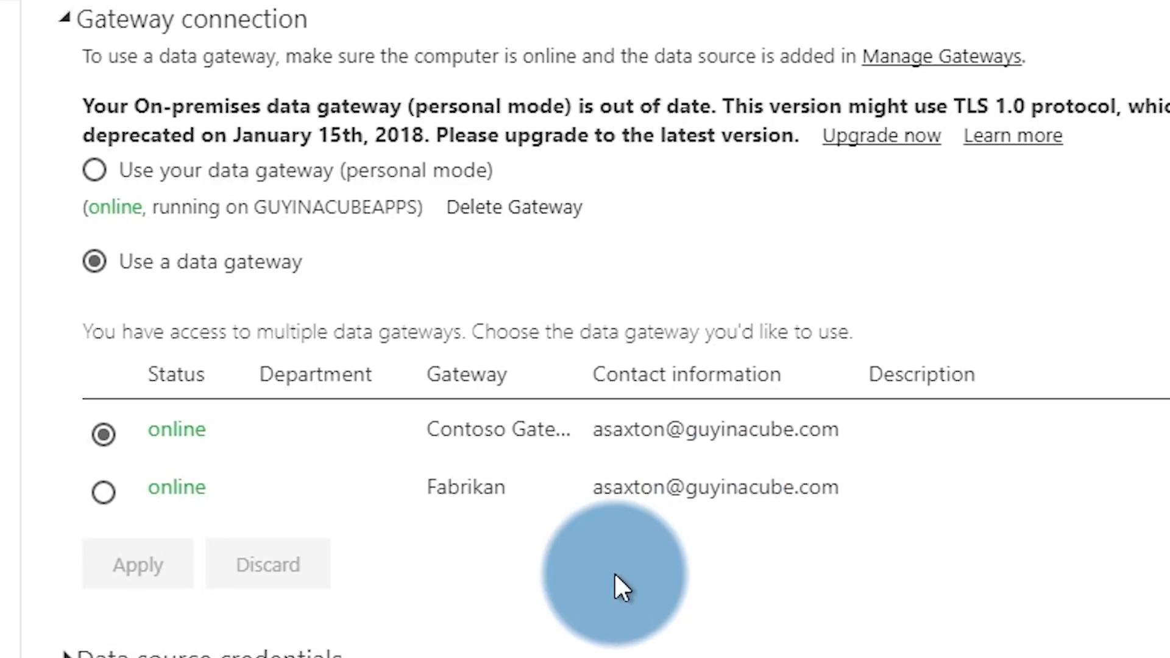